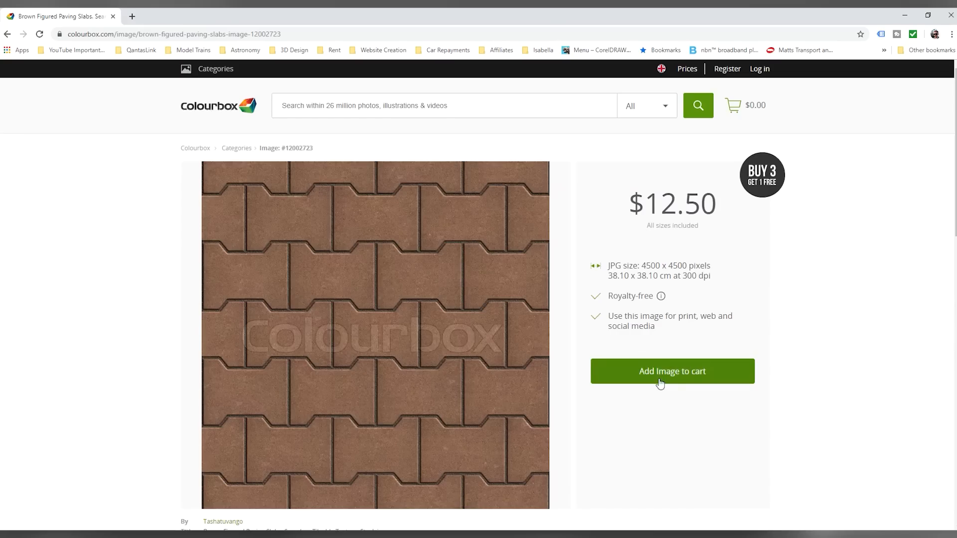
Add the brown figured paving slab texture to the Colourbox cart and proceed to checkout.
{"action": "left_click", "coordinate": [672, 371]}
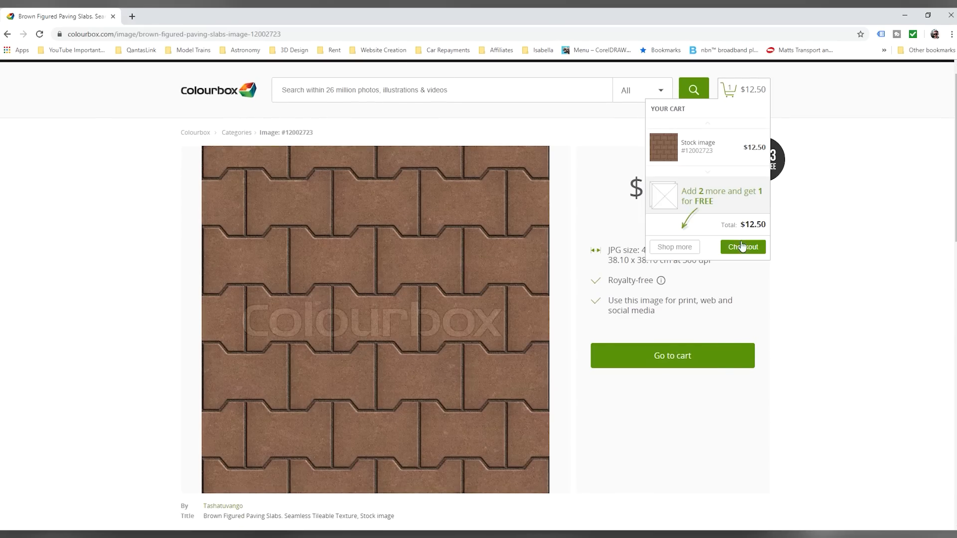
{"action": "left_click", "coordinate": [743, 247]}
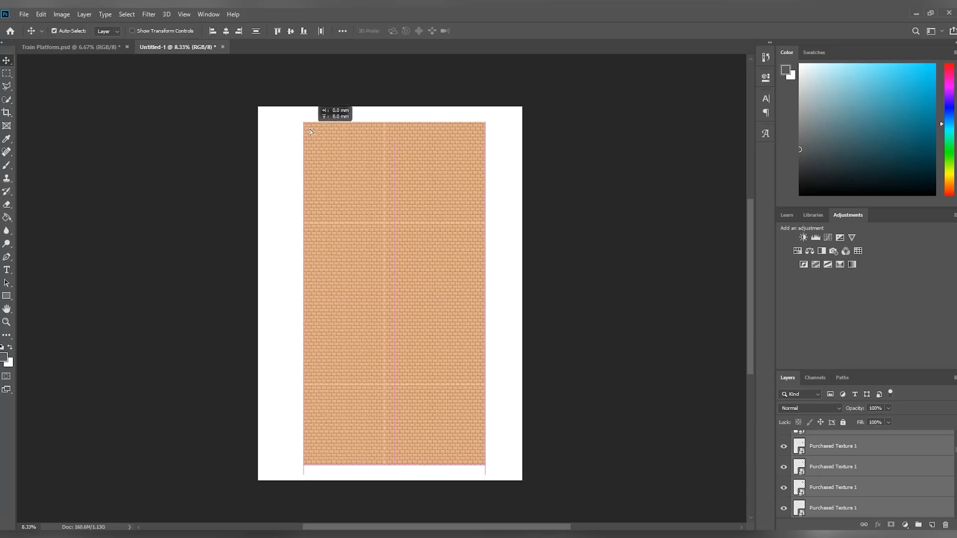
Open Photoshop's File menu to reach Scripts for the tiled platform texture.
{"action": "left_click", "coordinate": [24, 14]}
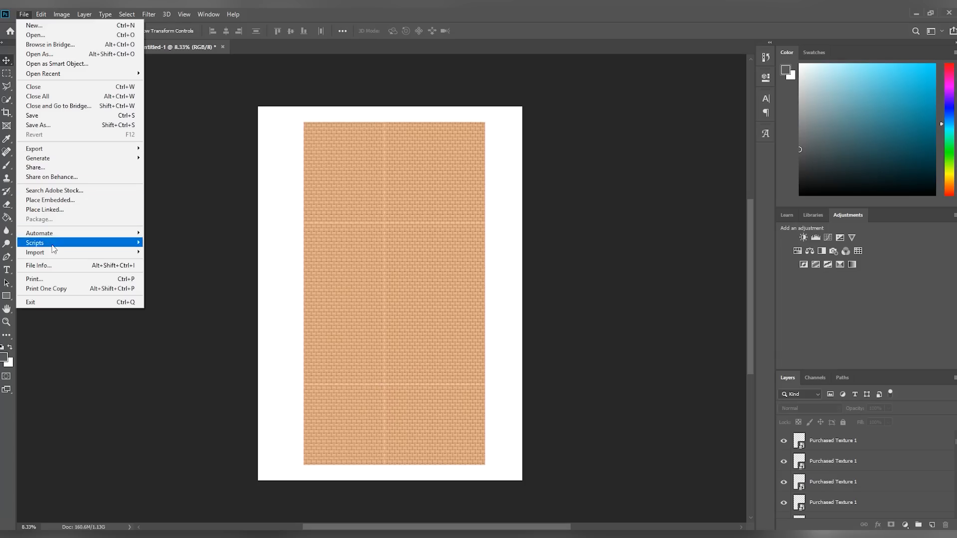